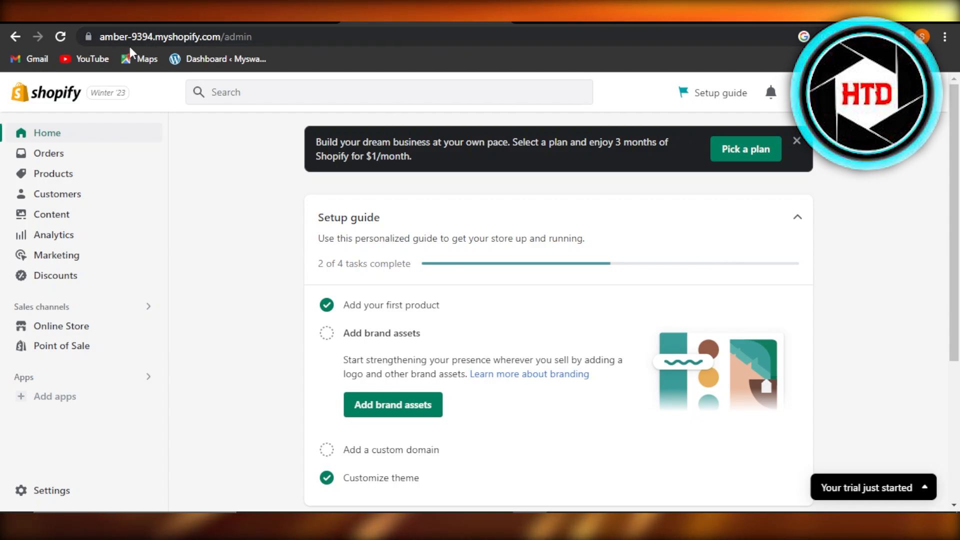
{"action": "mouse_move", "coordinate": [145, 309]}
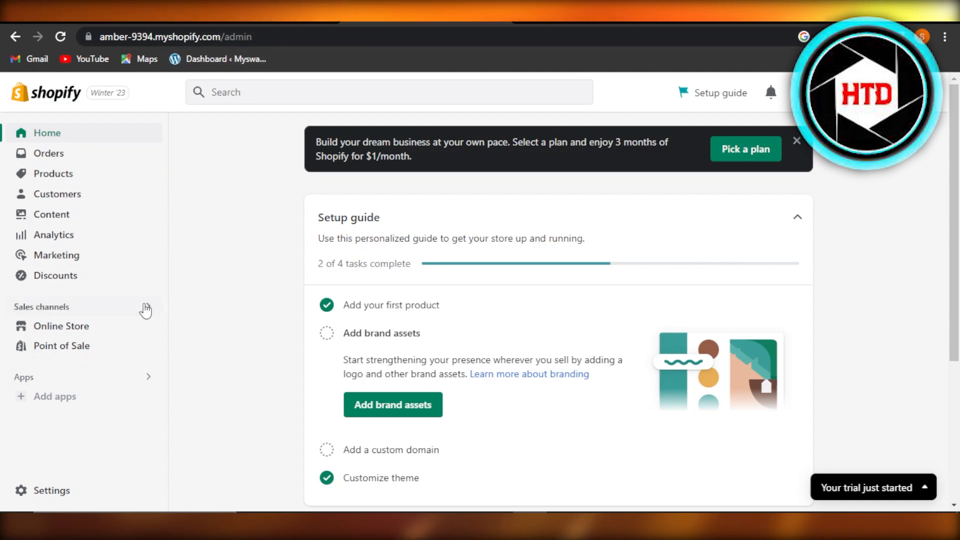
{"action": "mouse_move", "coordinate": [48, 153]}
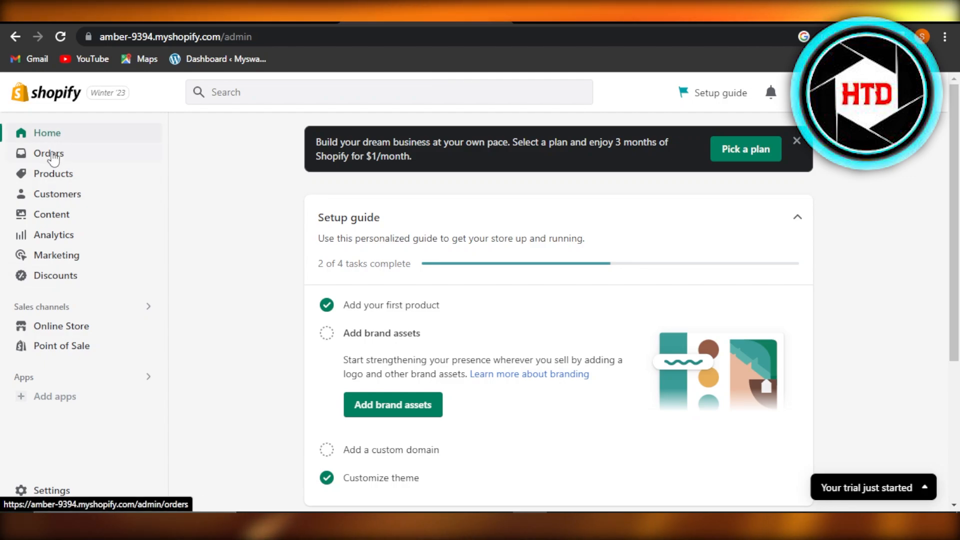
{"action": "mouse_move", "coordinate": [59, 165]}
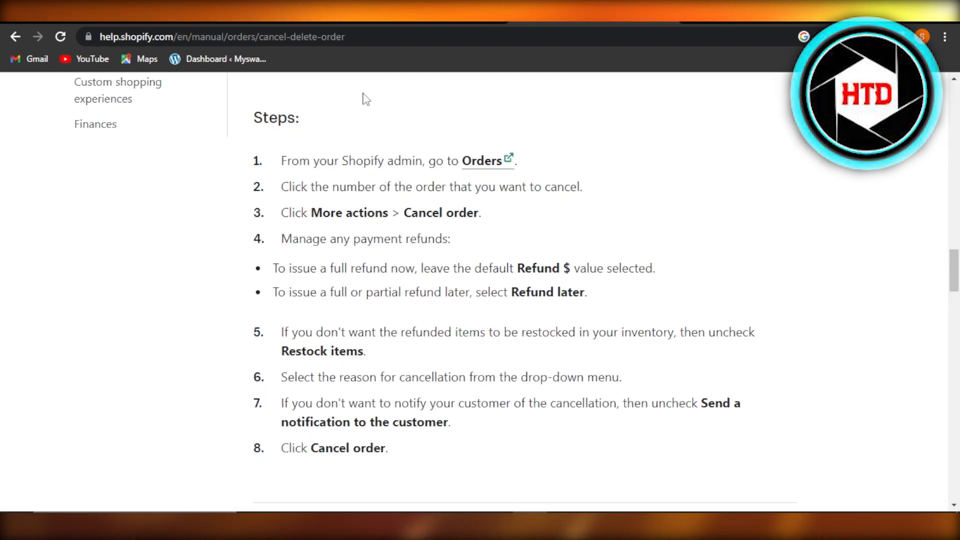
{"action": "mouse_move", "coordinate": [291, 178]}
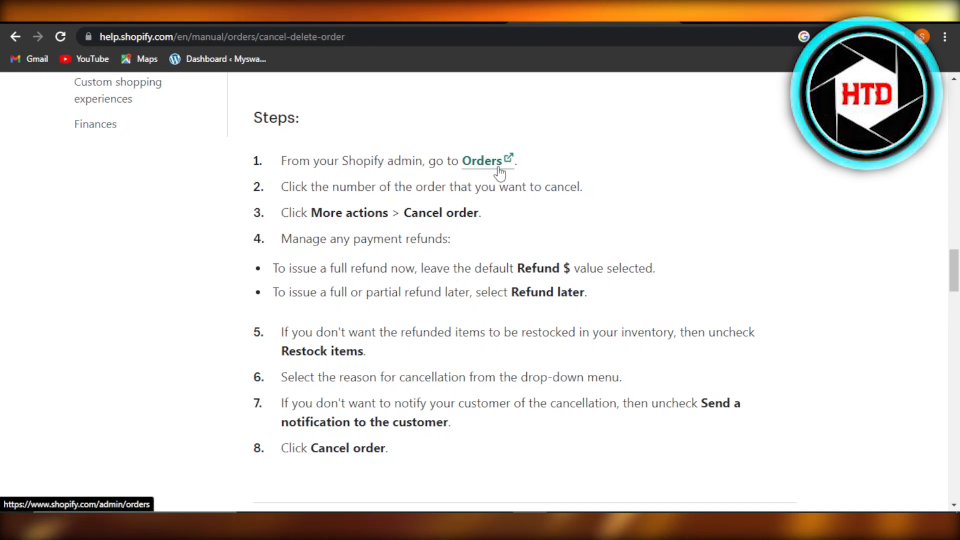
{"action": "mouse_move", "coordinate": [490, 214]}
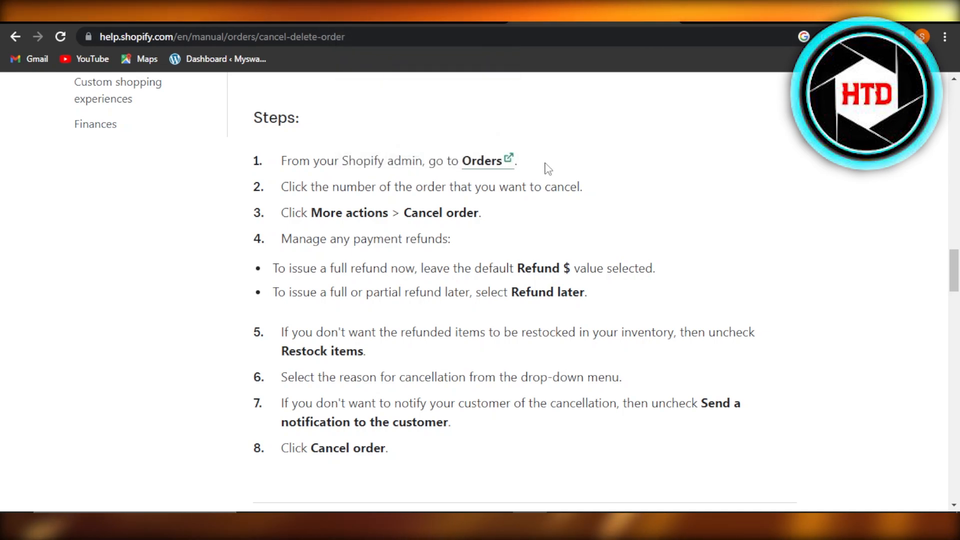
{"action": "mouse_move", "coordinate": [461, 53]}
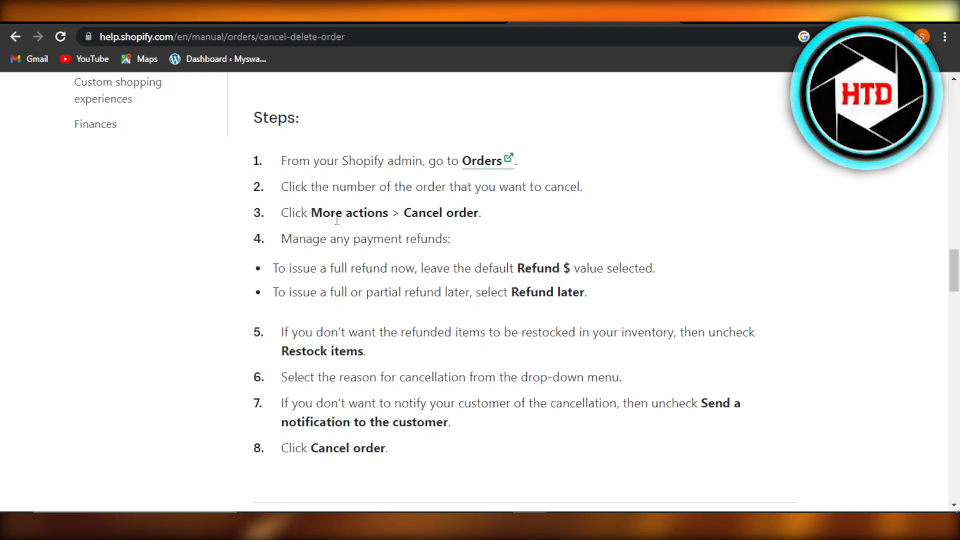
{"action": "mouse_move", "coordinate": [416, 228]}
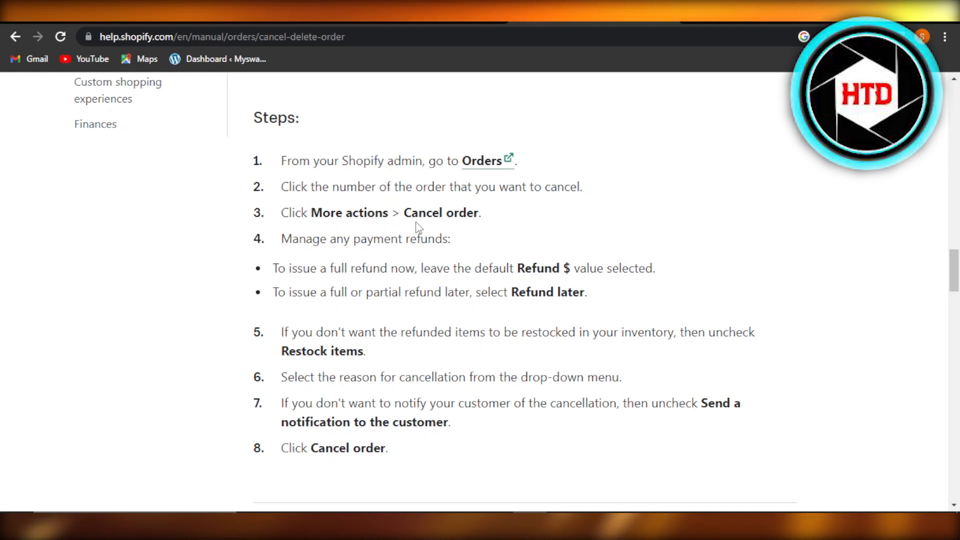
{"action": "mouse_move", "coordinate": [300, 253]}
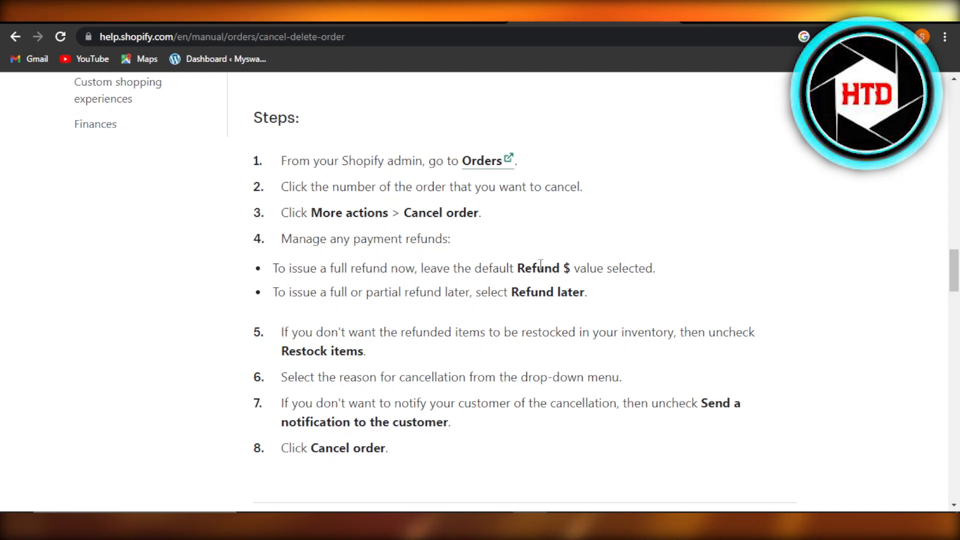
{"action": "left_click_drag", "start_coordinate": [516, 268], "coordinate": [618, 268]}
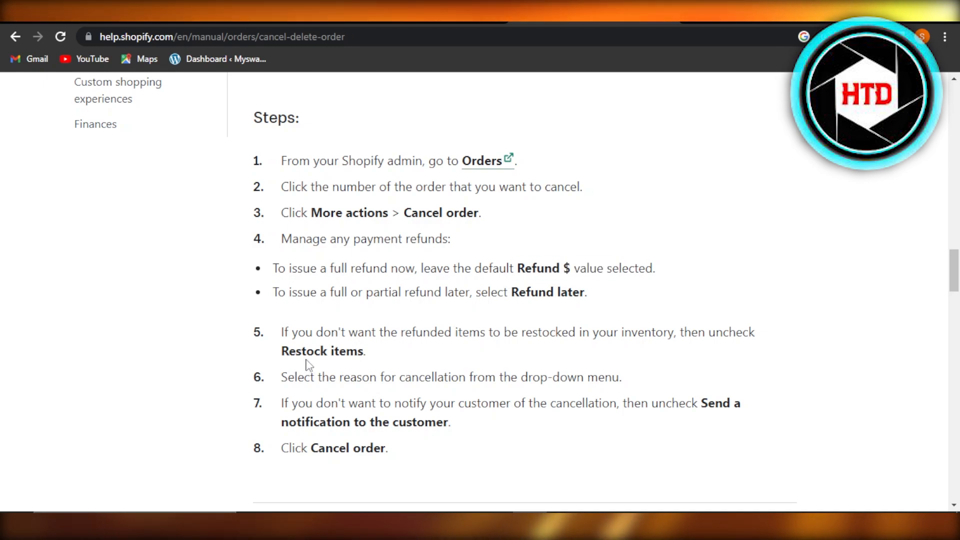
{"action": "mouse_move", "coordinate": [209, 272]}
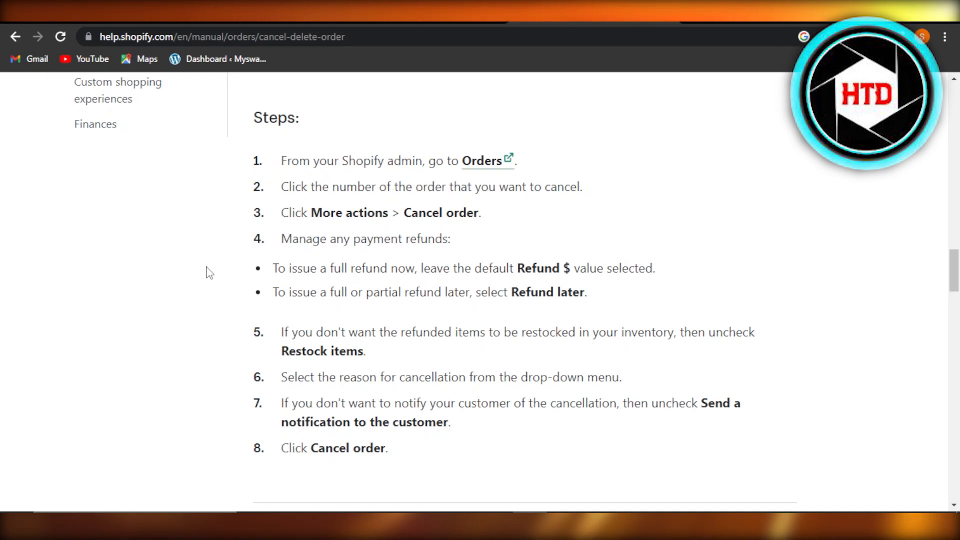
{"action": "mouse_move", "coordinate": [257, 288]}
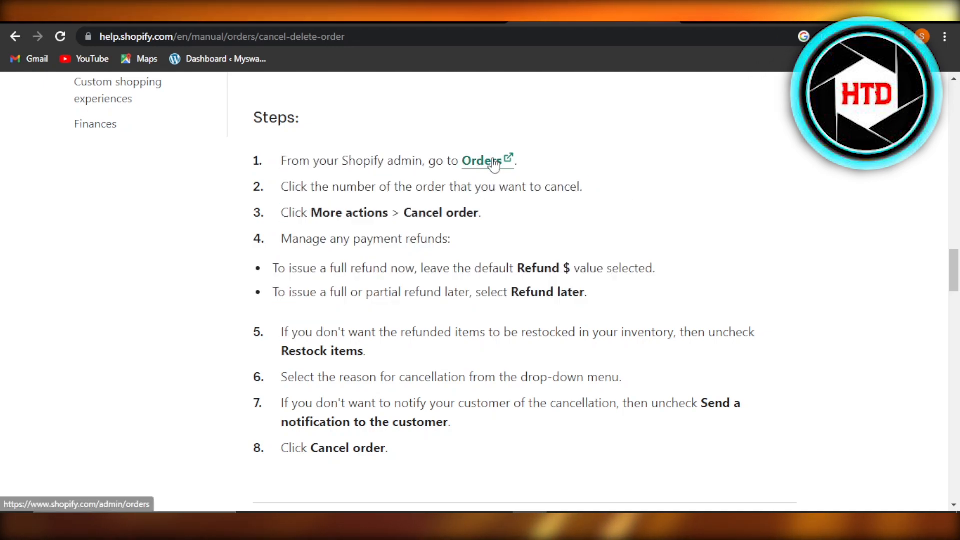
{"action": "mouse_move", "coordinate": [374, 55]}
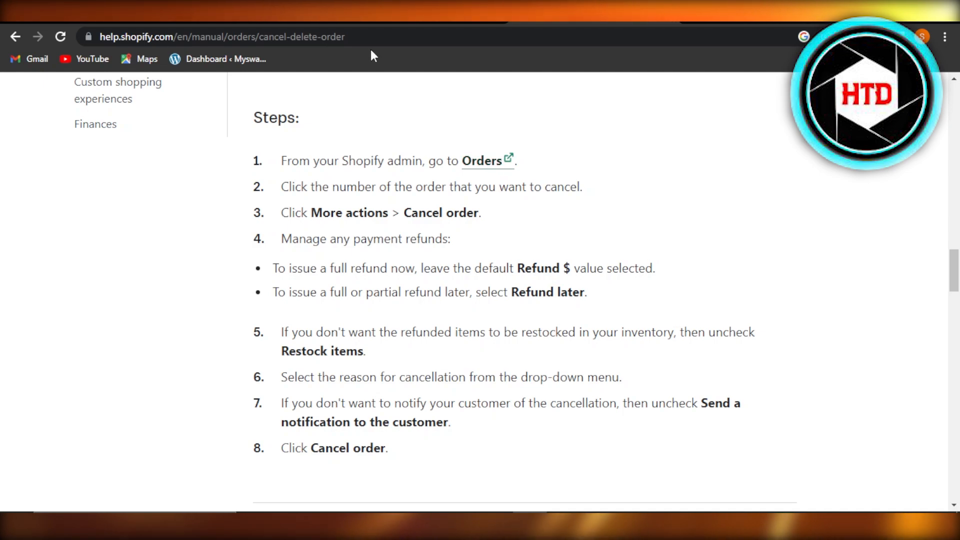